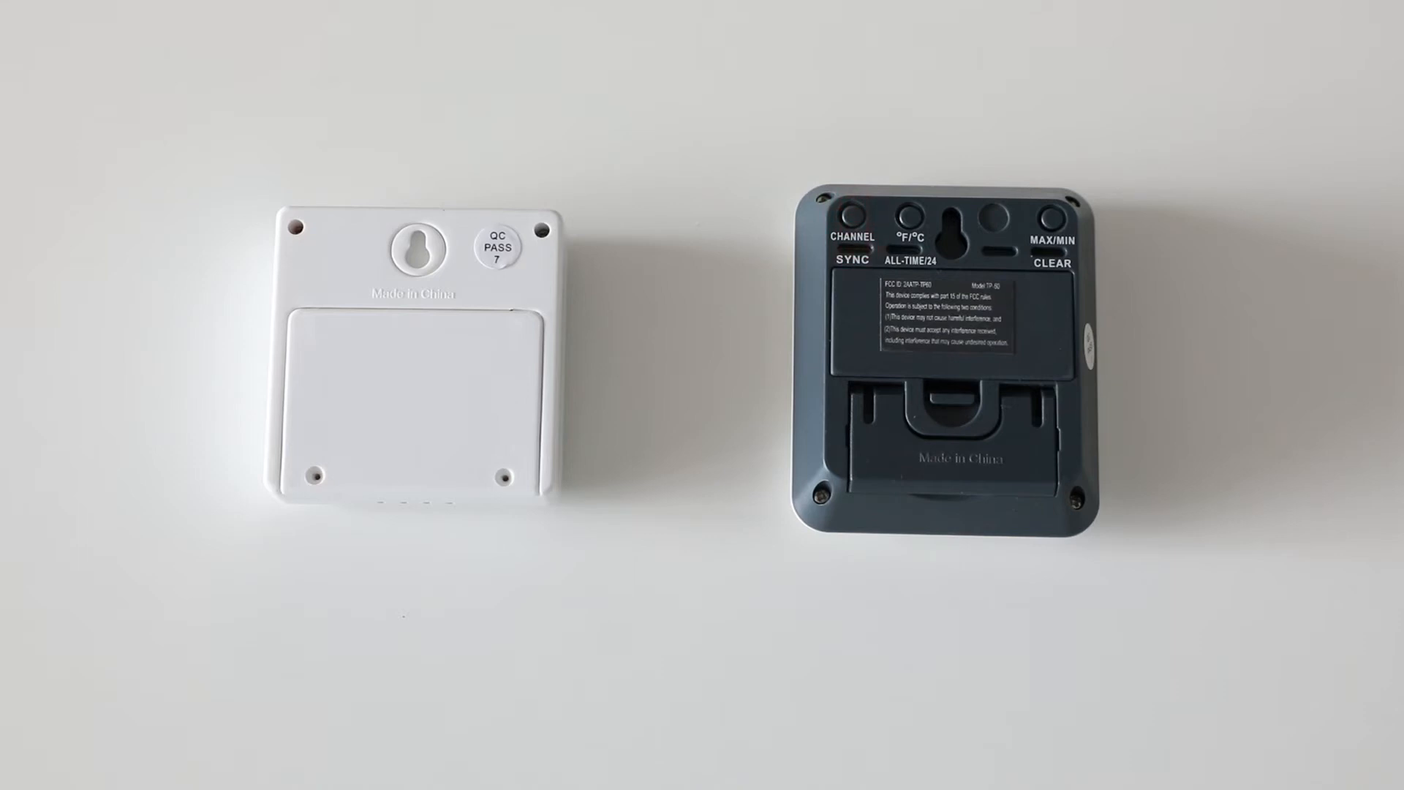
click(913, 217)
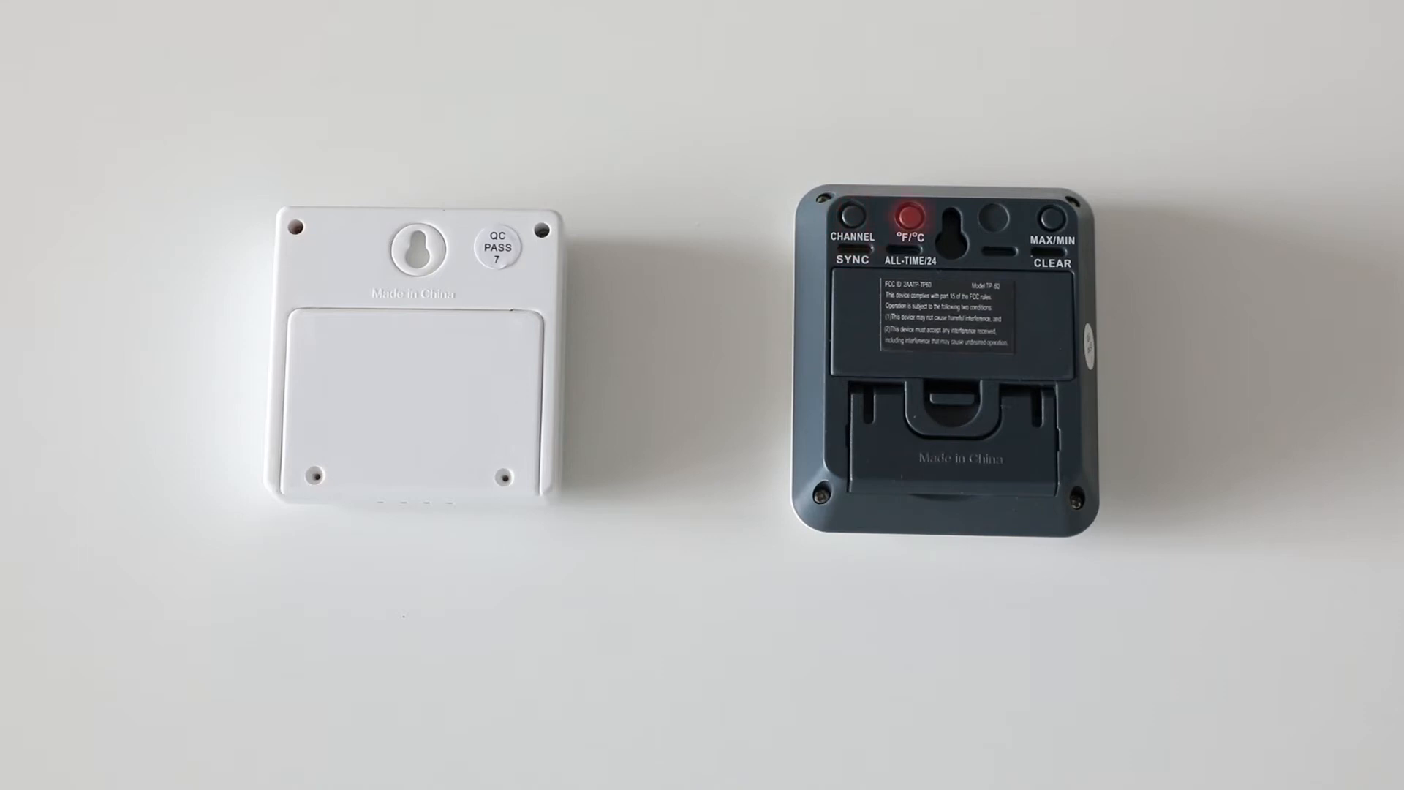